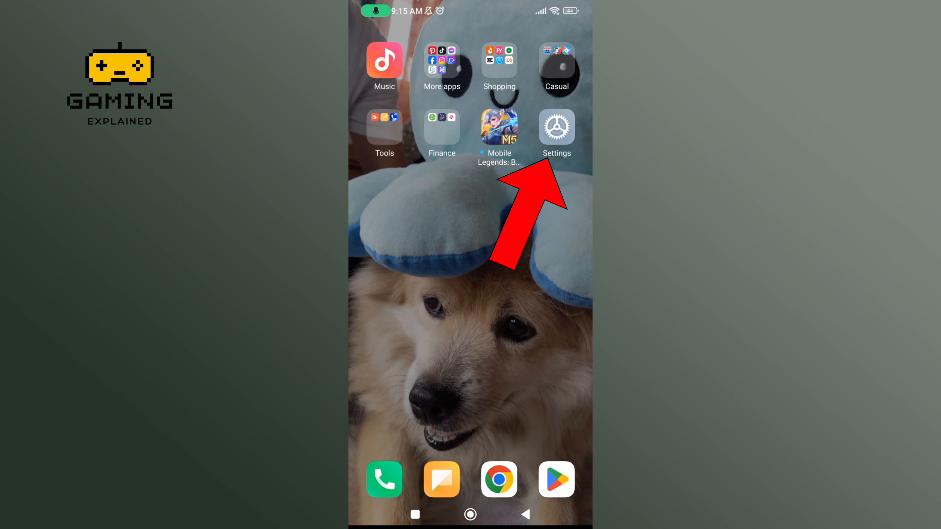
- Launch Settings from the home screen and enter the Apps section
{"action": "left_click", "coordinate": [556, 126]}
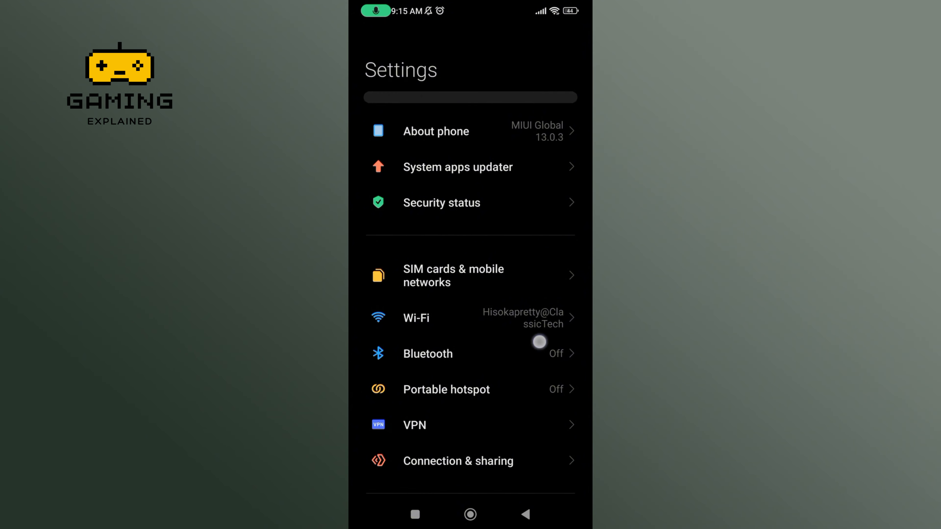
{"action": "scroll", "scroll_direction": "down", "scroll_amount": 3}
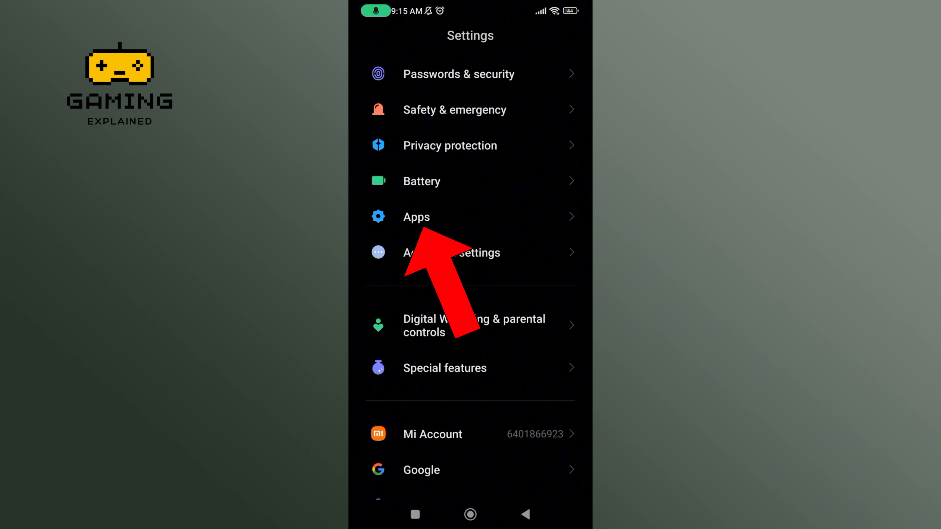
{"action": "left_click", "coordinate": [416, 217]}
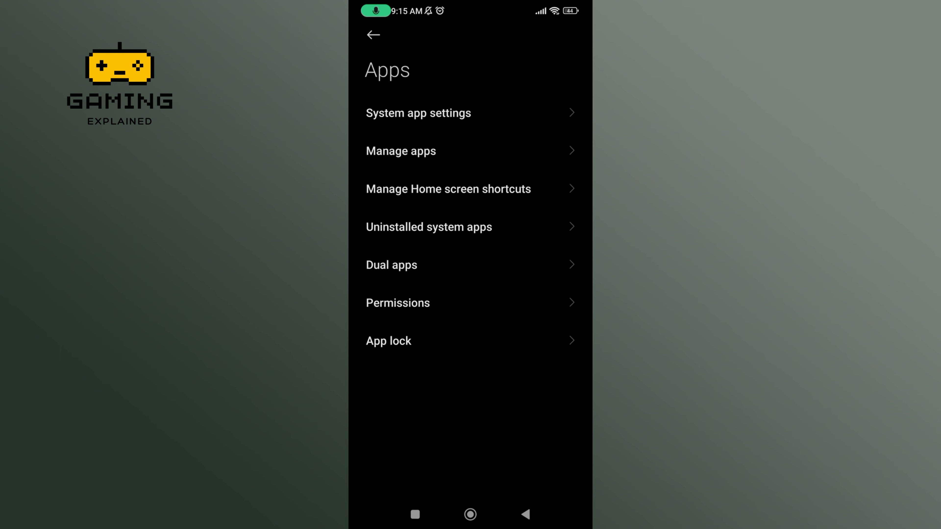
- Search Manage apps for 'mob' so only Mobile Legends: Bang Bang is listed
{"action": "left_click", "coordinate": [401, 150]}
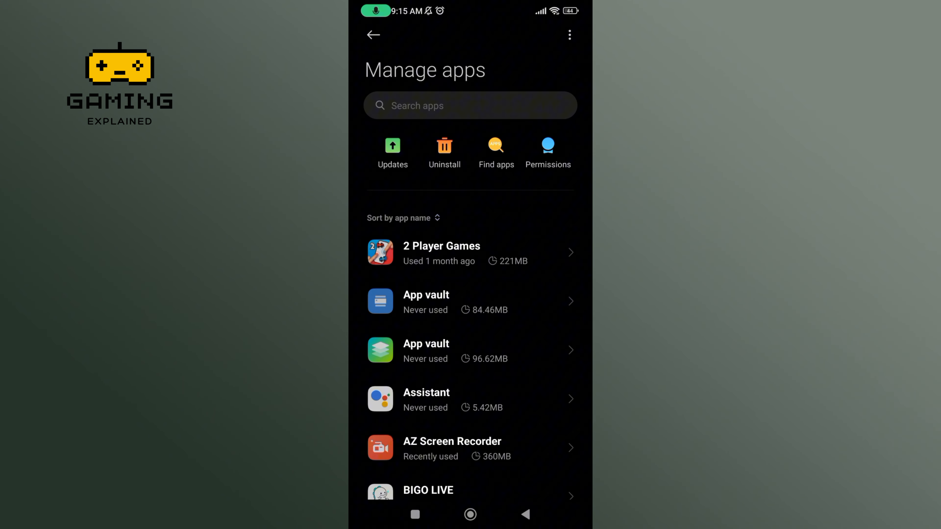
{"action": "scroll", "scroll_direction": "up", "scroll_amount": 3}
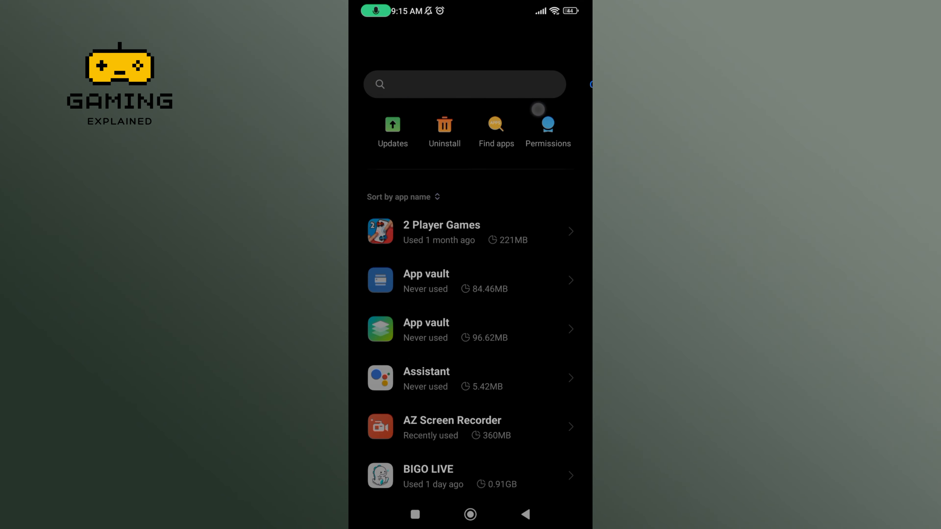
{"action": "type", "text": "mobile legends"}
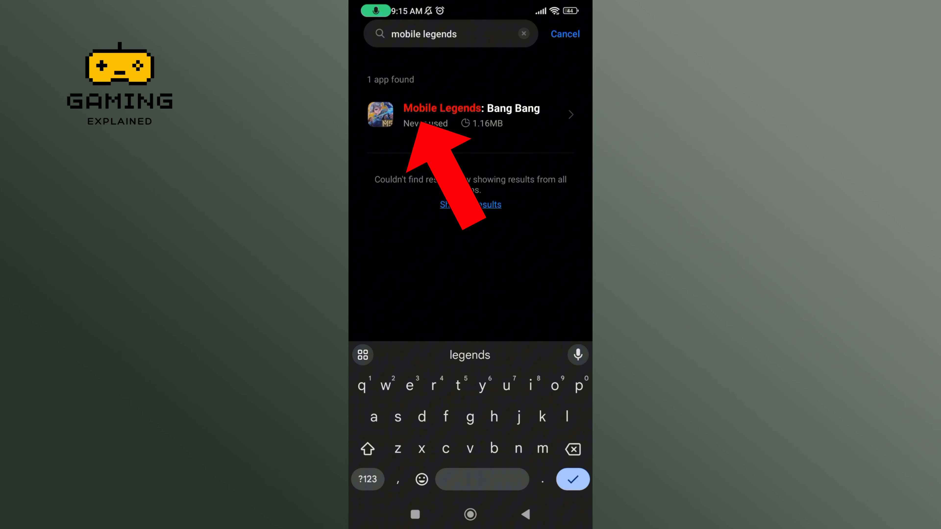
- Clear only the cache for Mobile Legends: Bang Bang, leaving 1.14MB, and return home
{"action": "left_click", "coordinate": [470, 115]}
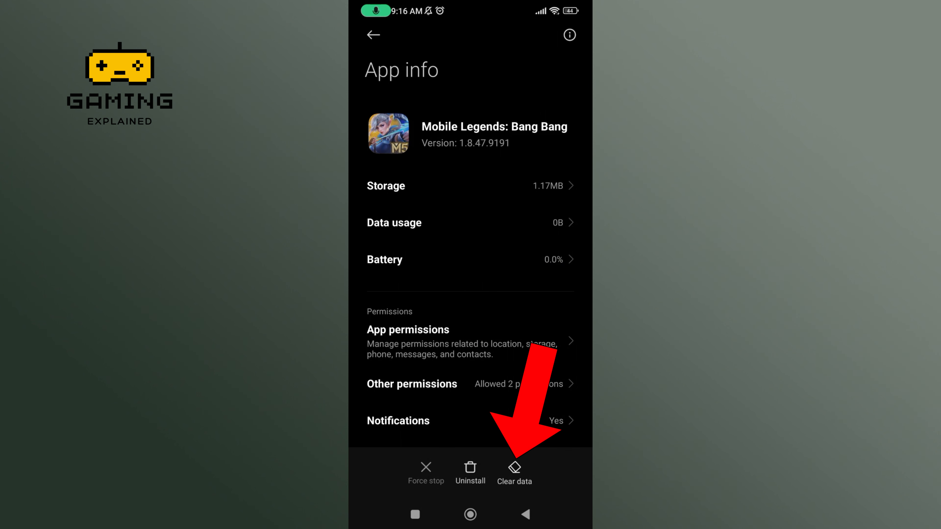
{"action": "left_click", "coordinate": [513, 471]}
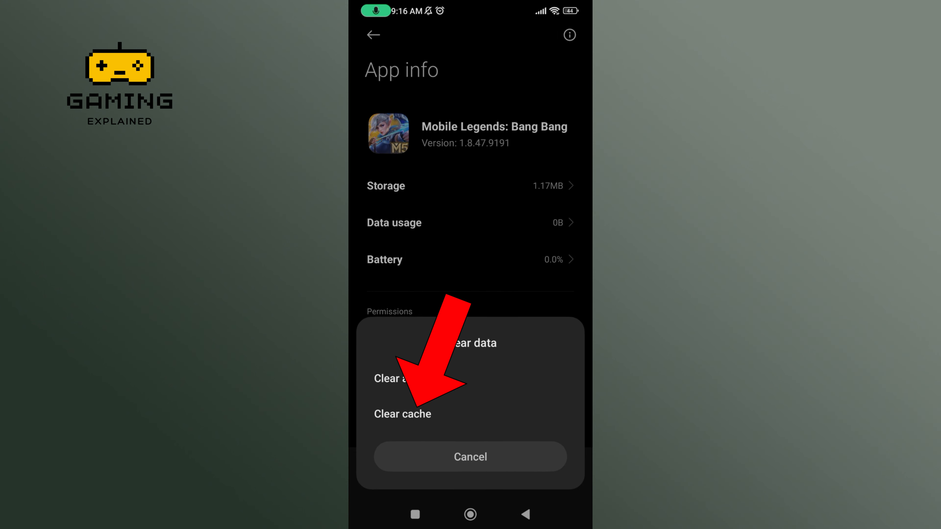
{"action": "left_click", "coordinate": [403, 414]}
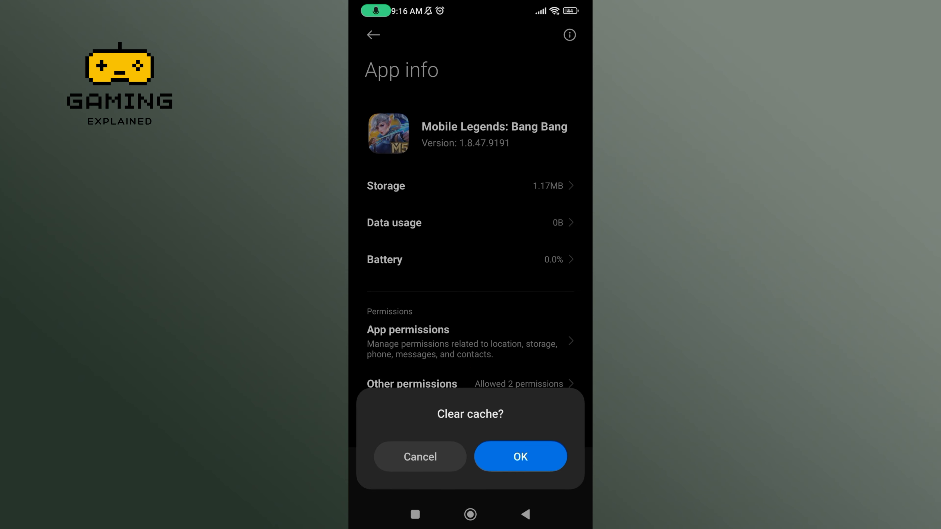
{"action": "left_click", "coordinate": [519, 457]}
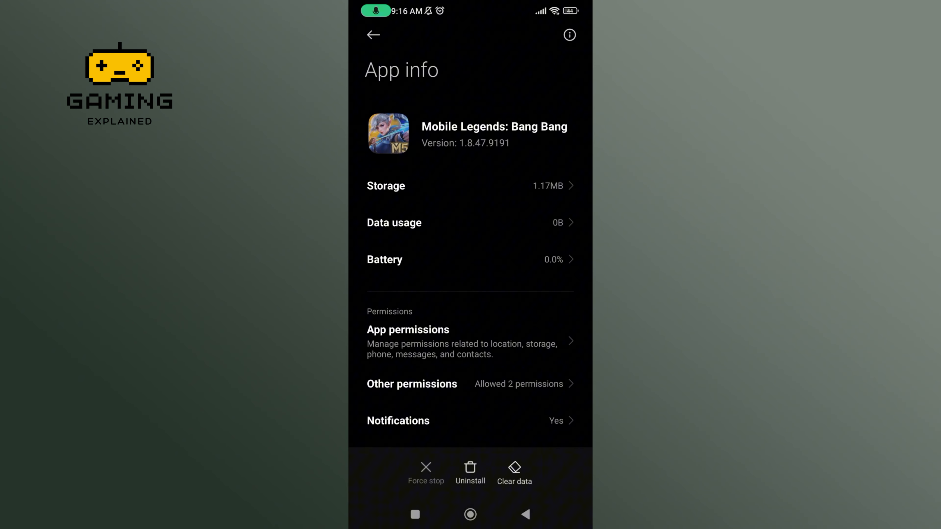
{"action": "left_click", "coordinate": [513, 473]}
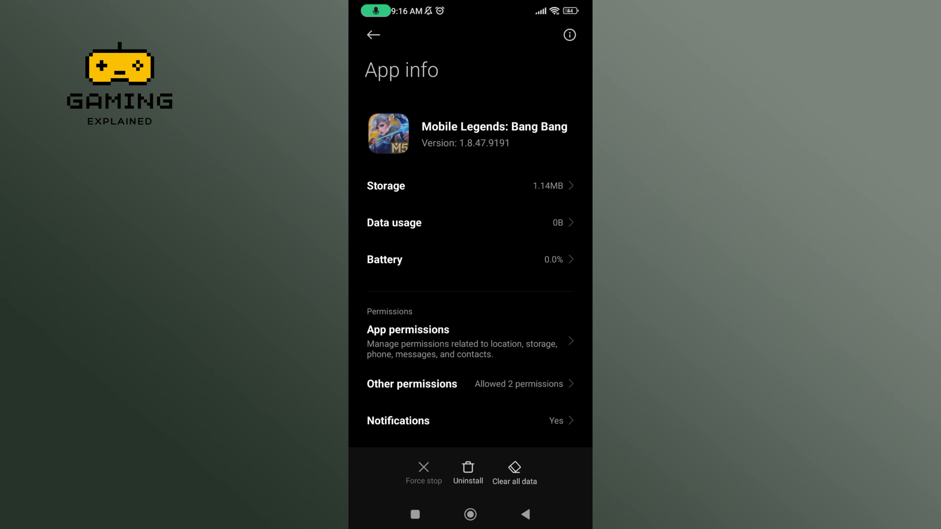
{"action": "left_click", "coordinate": [470, 514]}
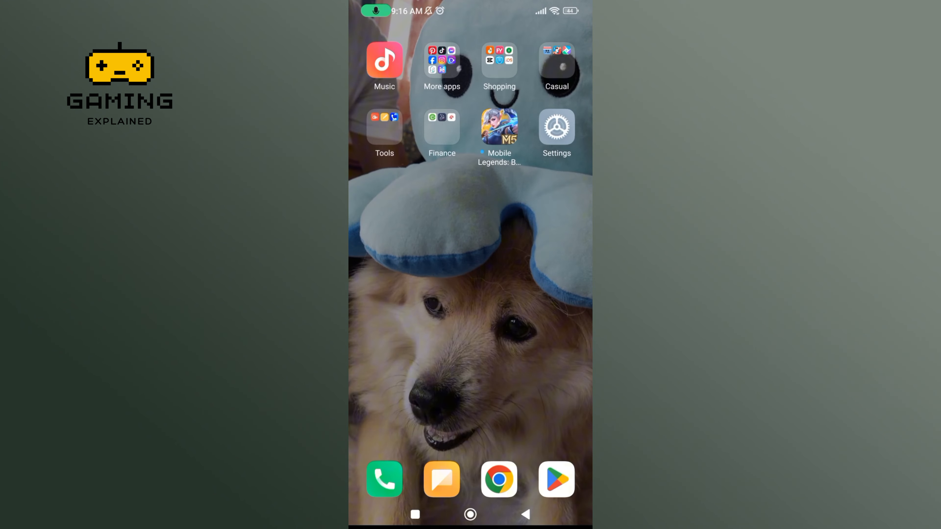